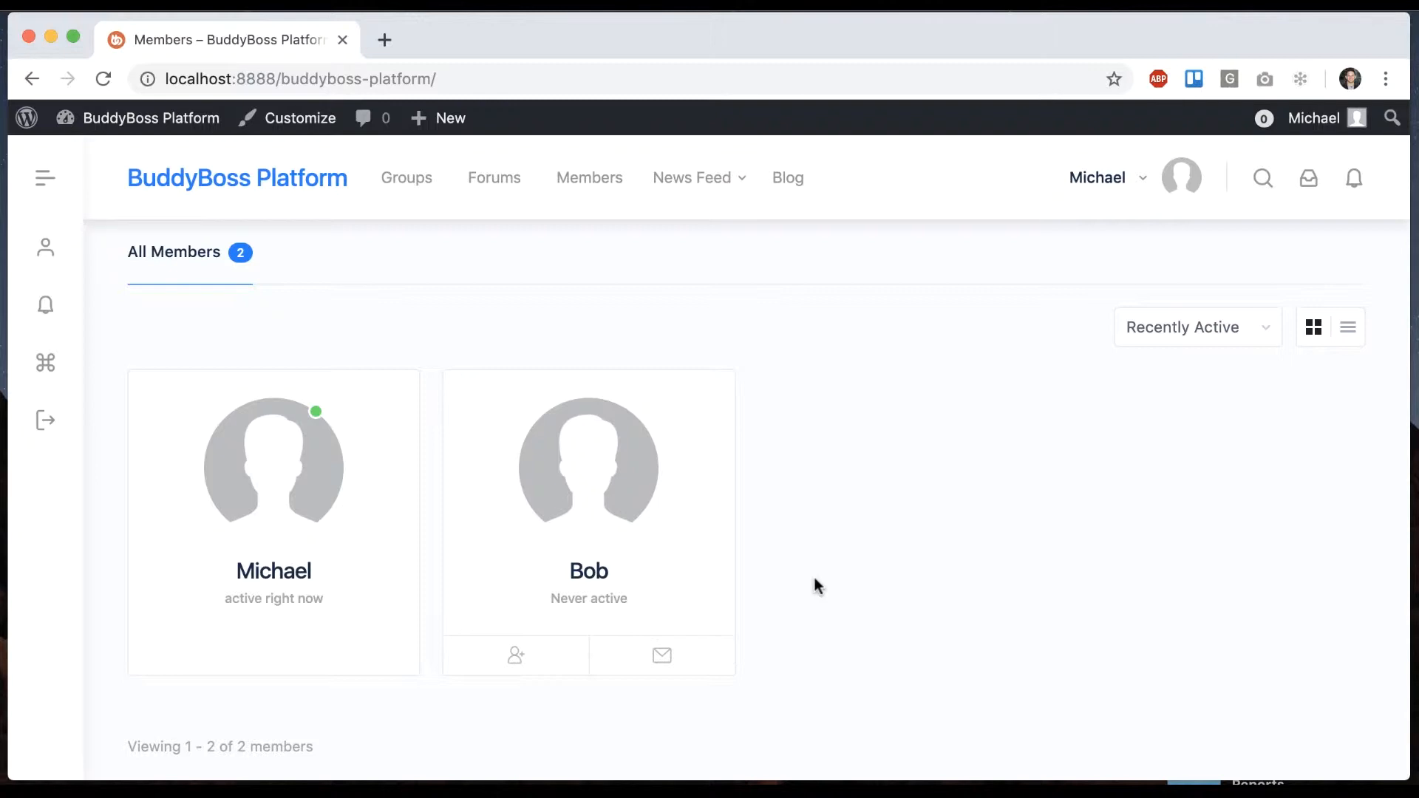
pyautogui.moveTo(765, 396)
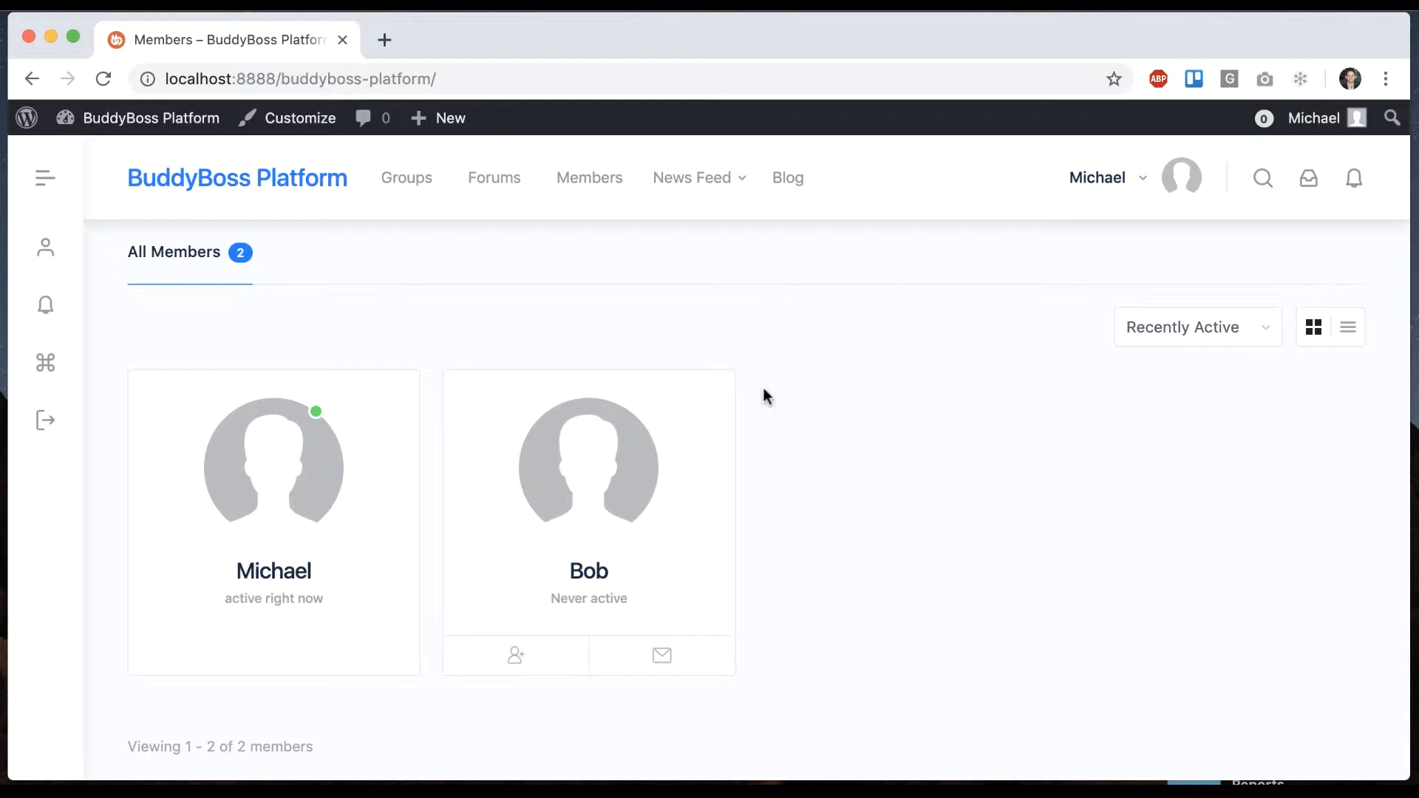
pyautogui.moveTo(588, 503)
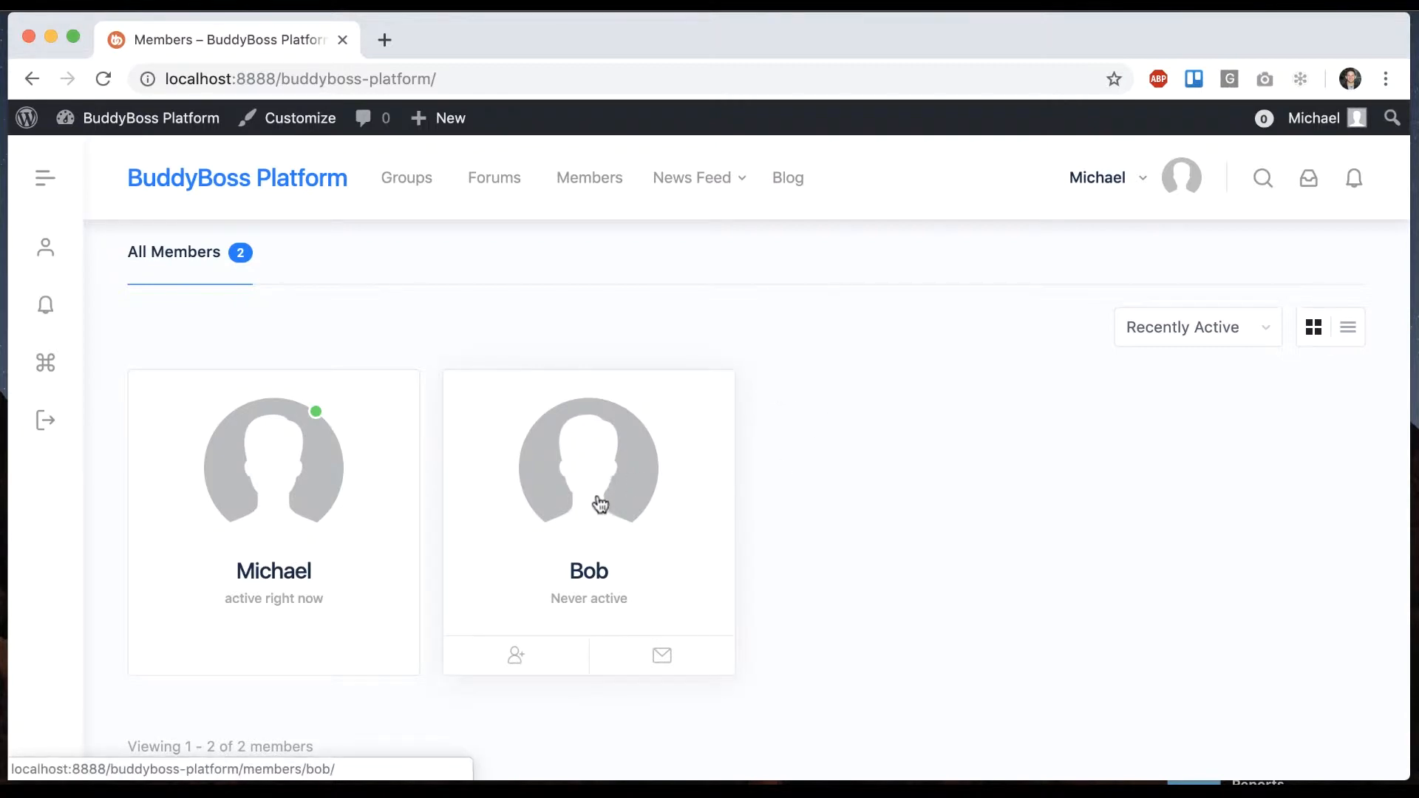
pyautogui.moveTo(586, 468)
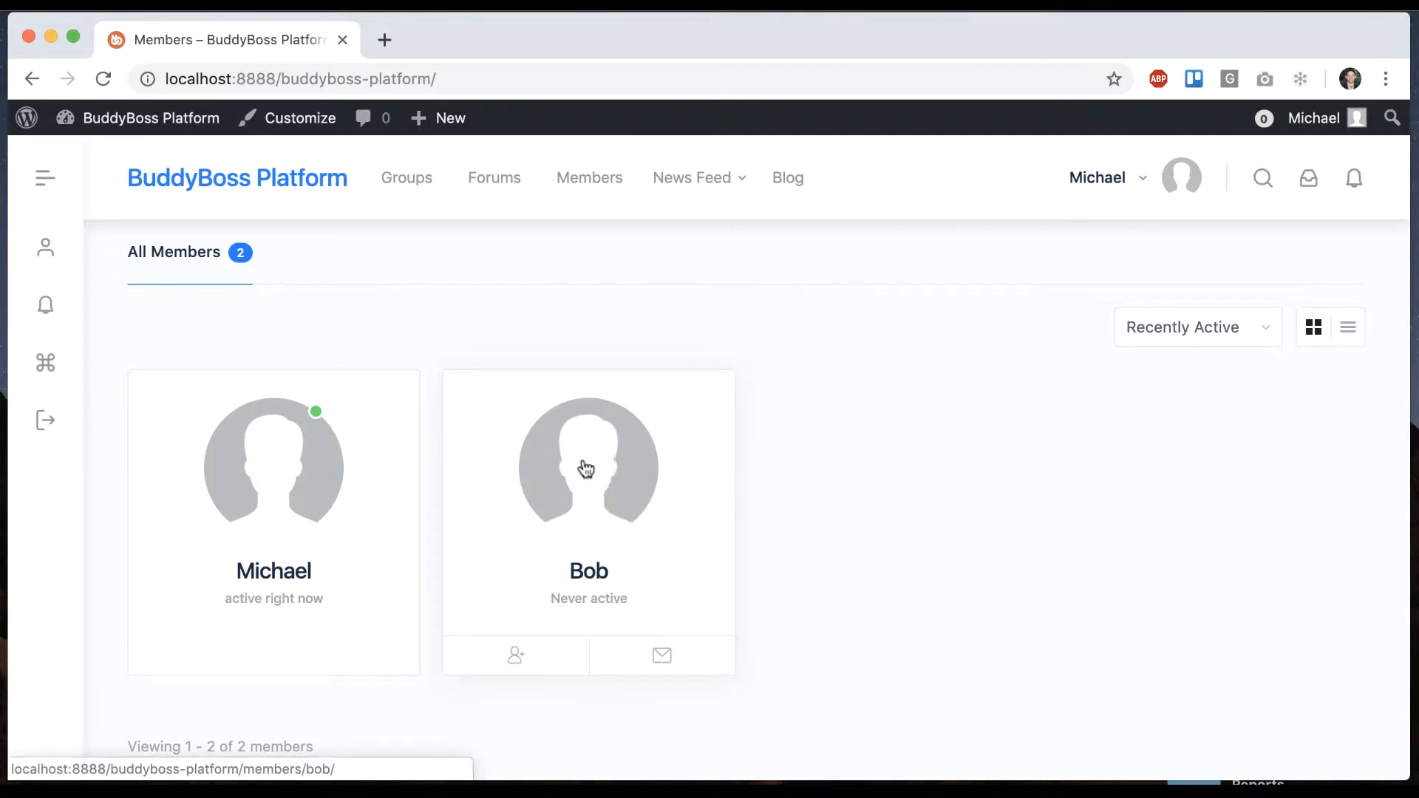
pyautogui.click(588, 467)
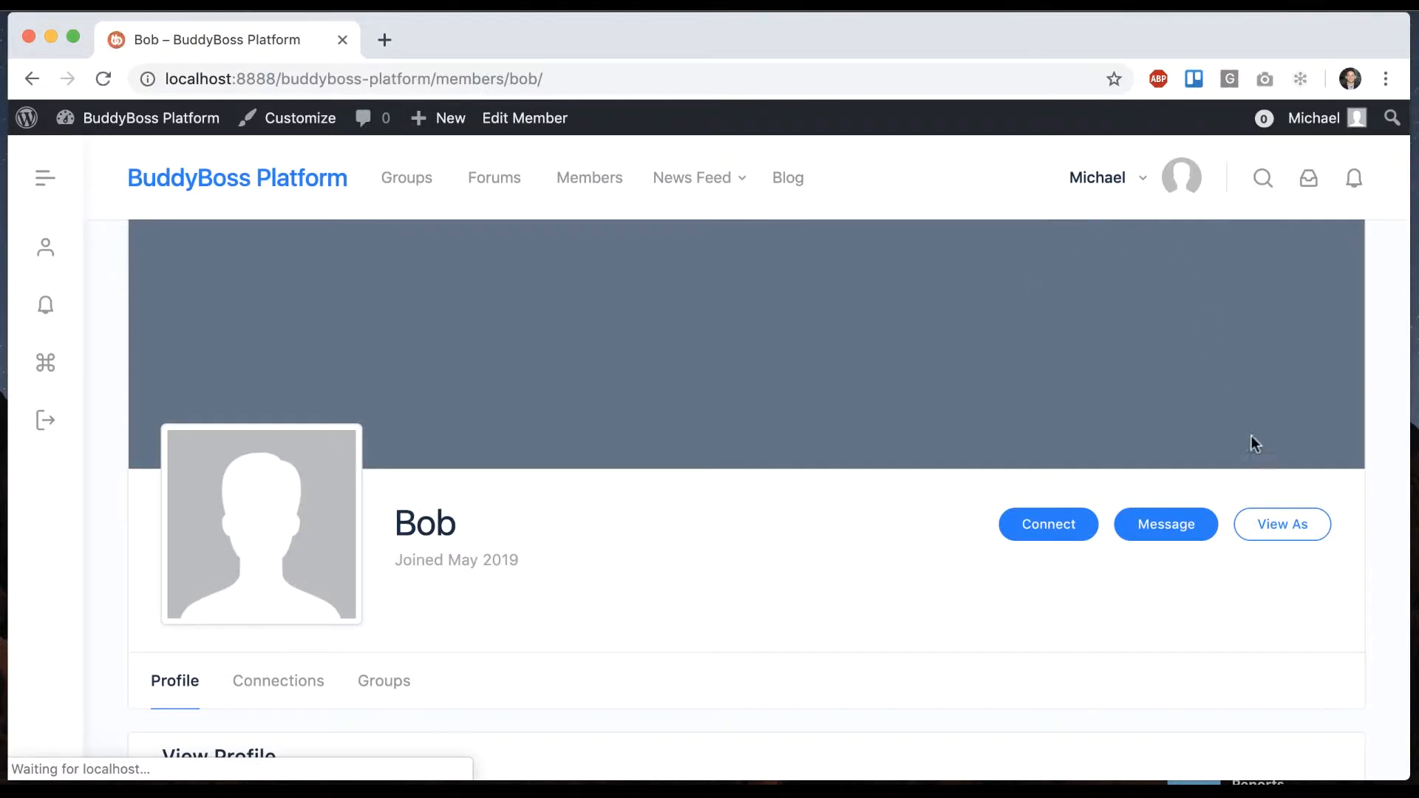
pyautogui.click(1281, 524)
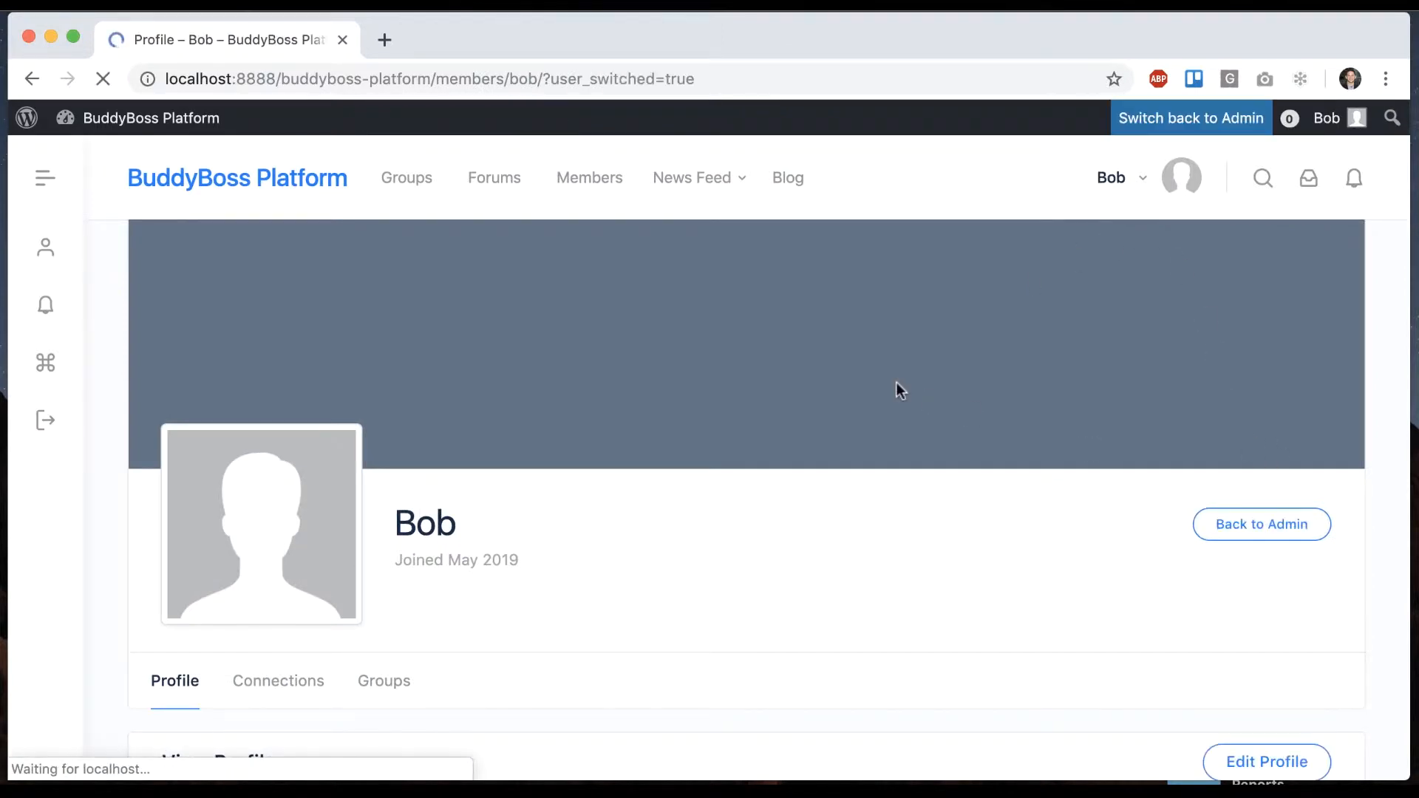
# Submit a personal data export request from Bob's Account Settings Export Data page
pyautogui.click(1115, 178)
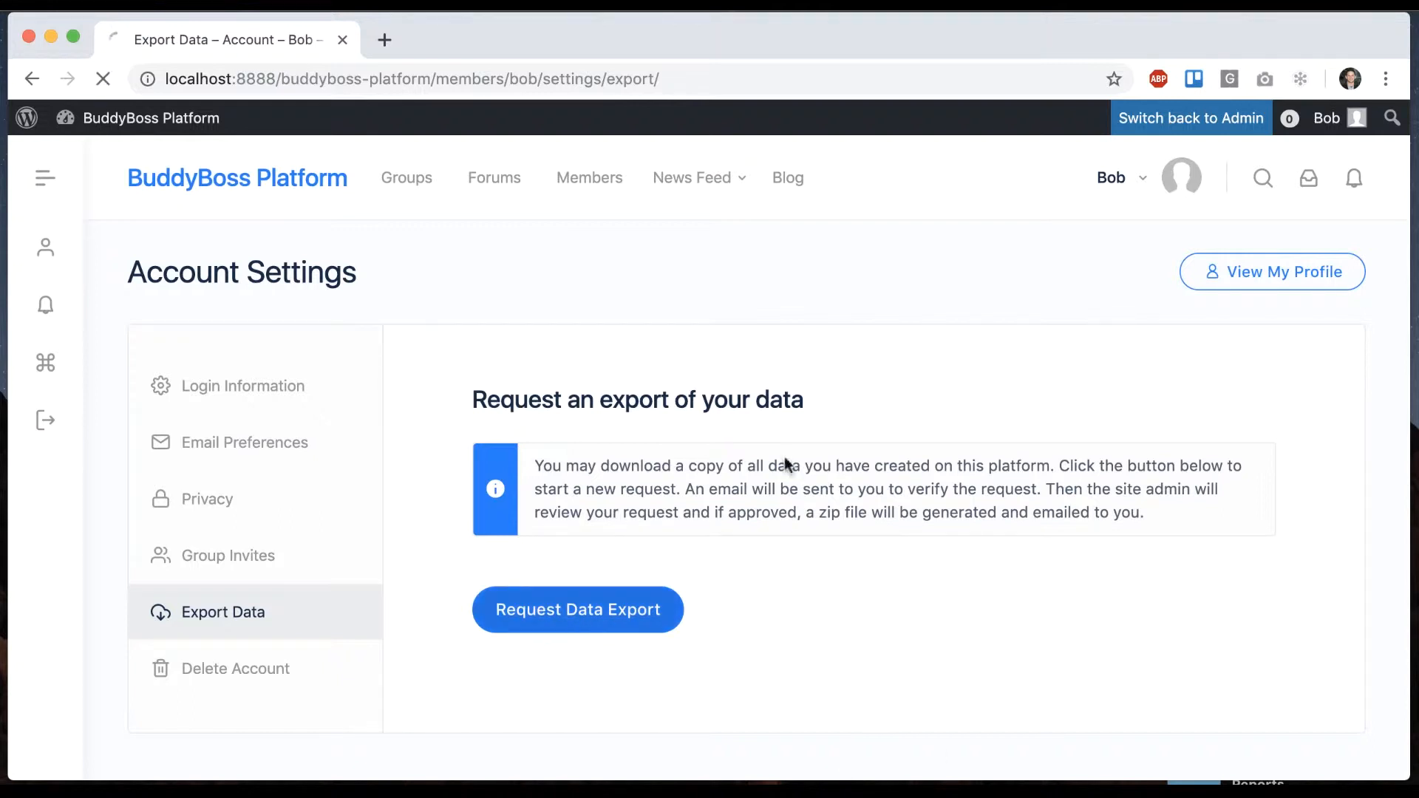
pyautogui.click(578, 609)
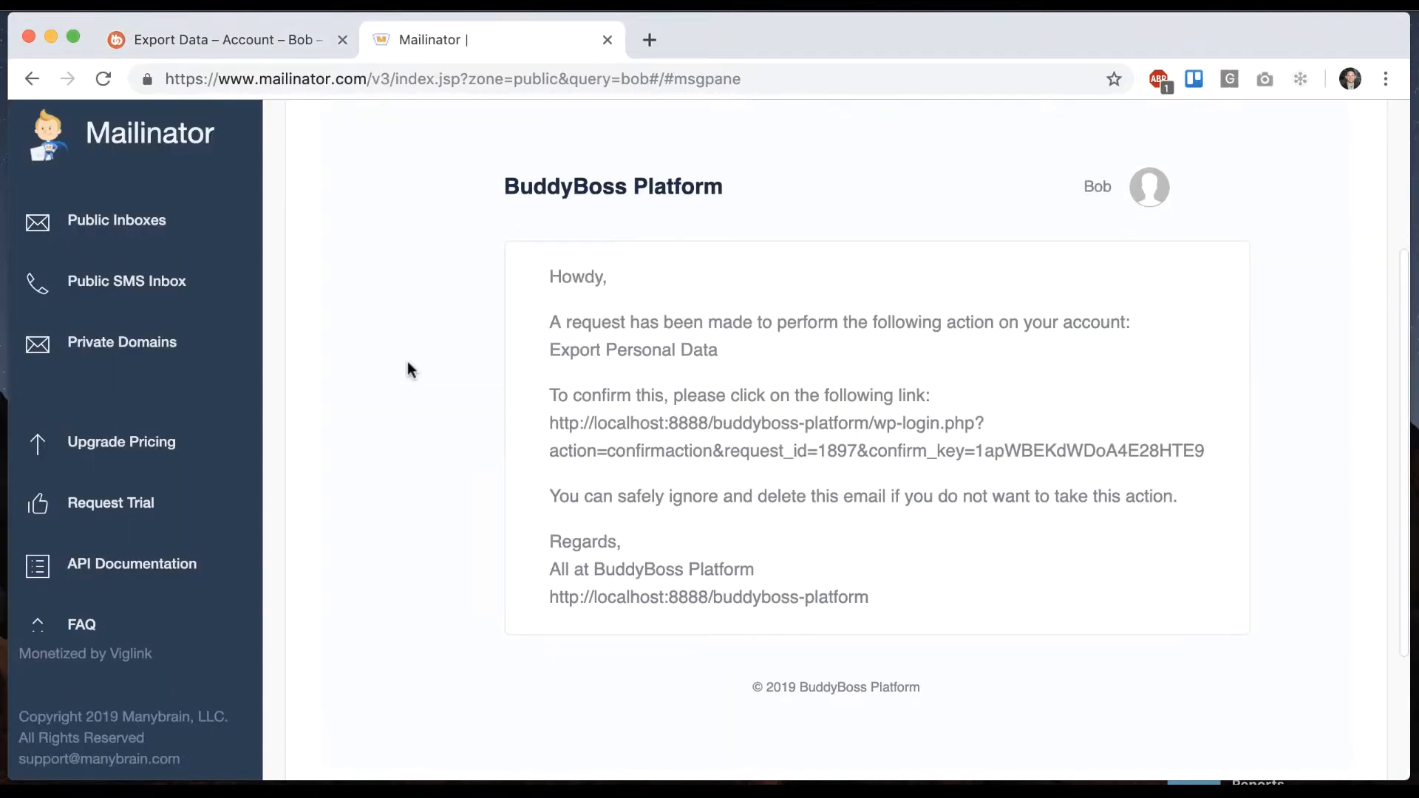
pyautogui.moveTo(710, 312)
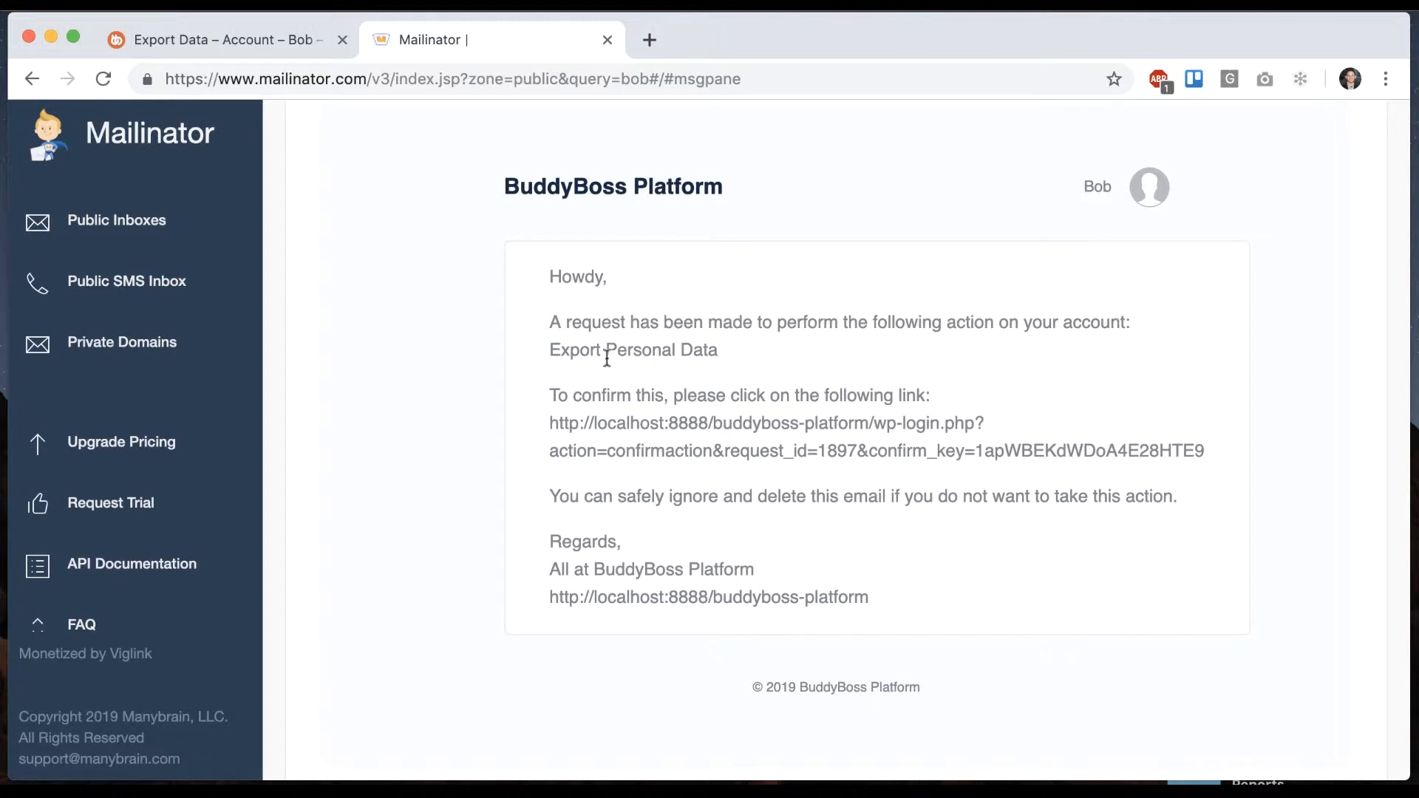
pyautogui.moveTo(905, 402)
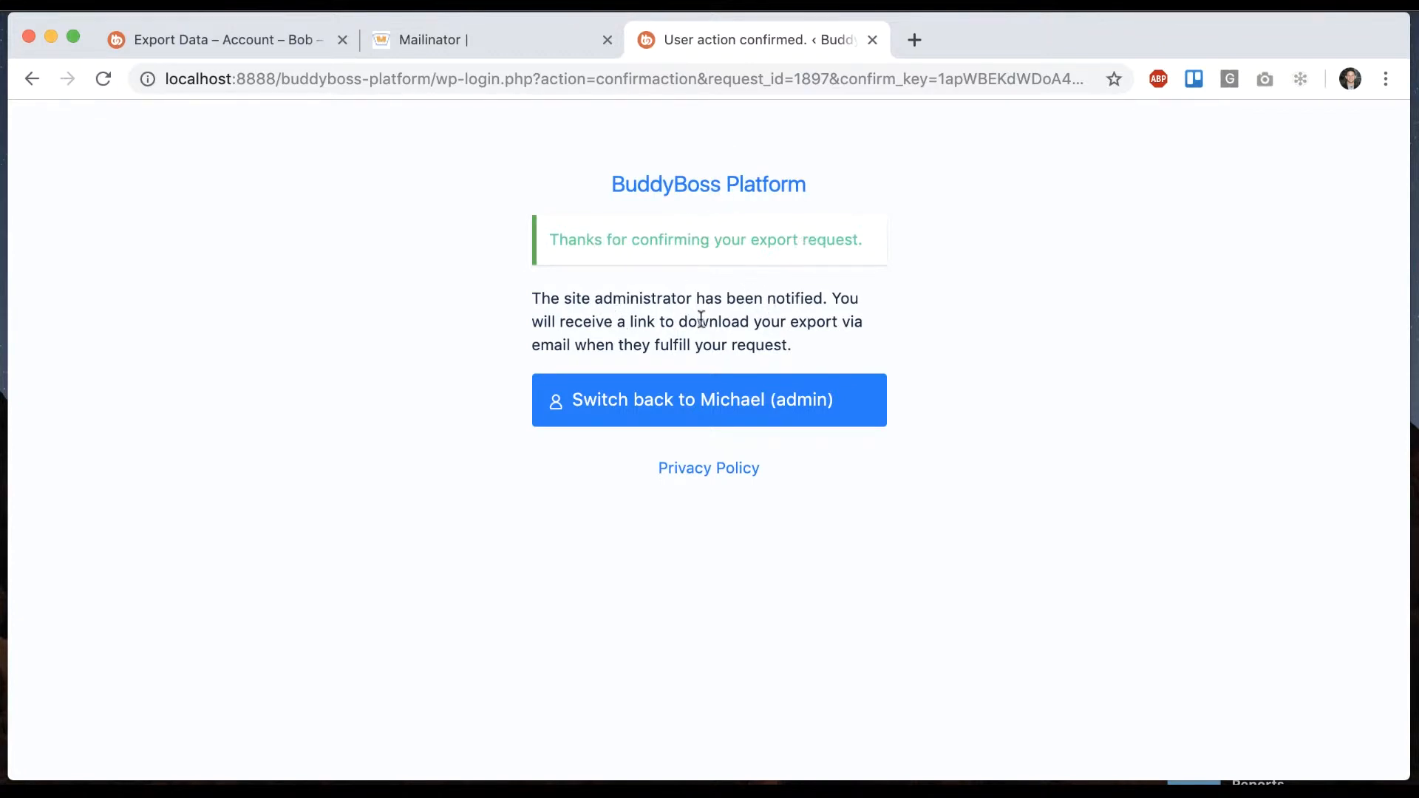
pyautogui.moveTo(761, 394)
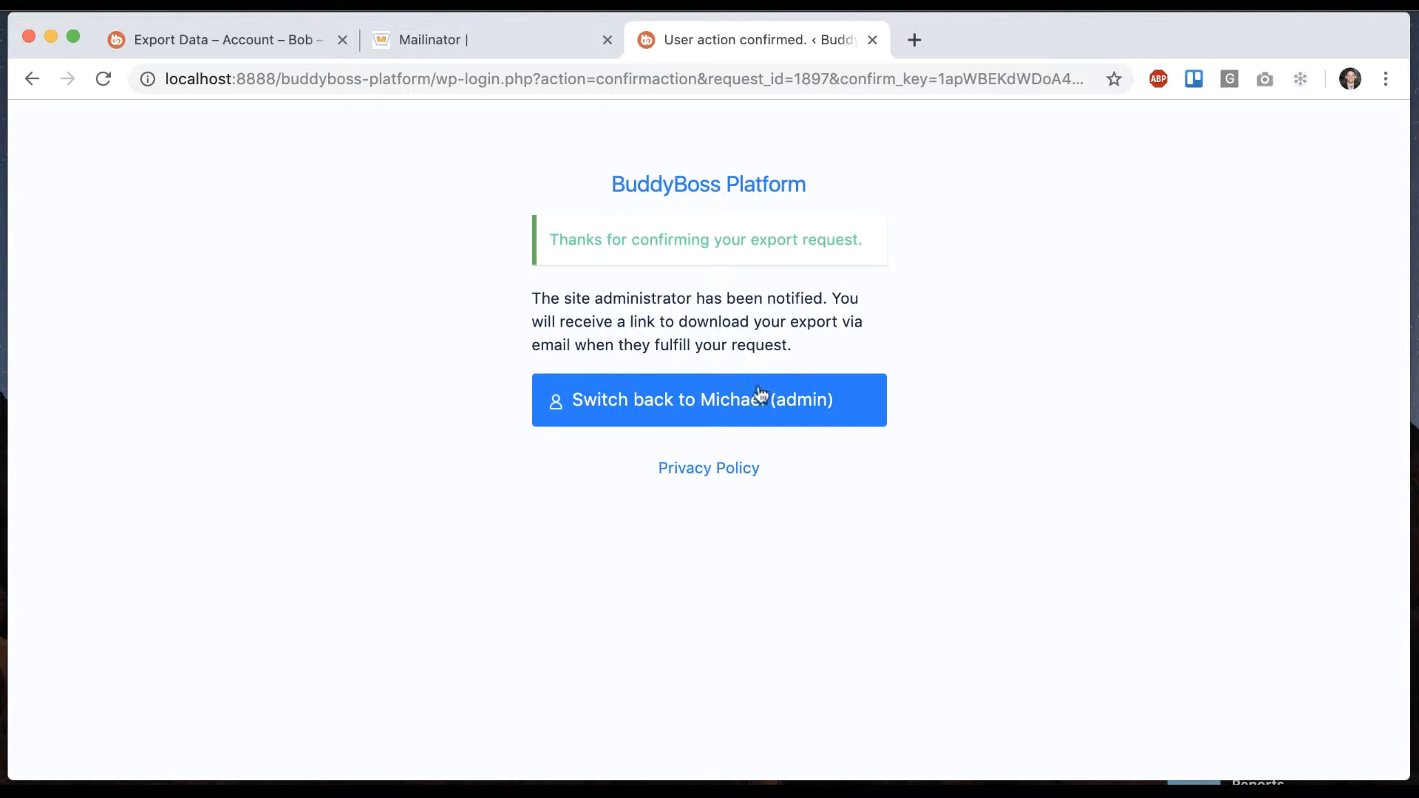
pyautogui.moveTo(689, 396)
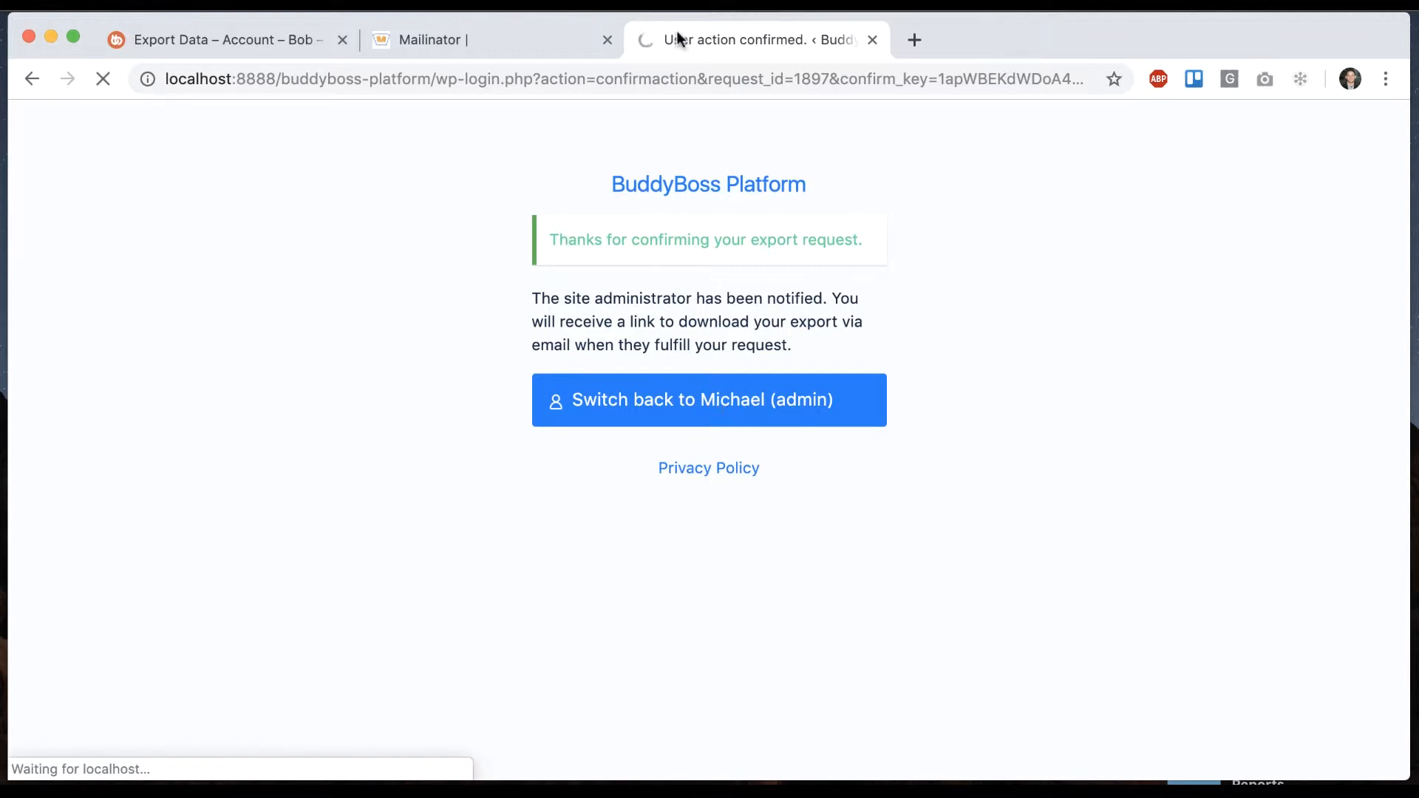
# Switch back to the Michael administrator account
pyautogui.click(709, 399)
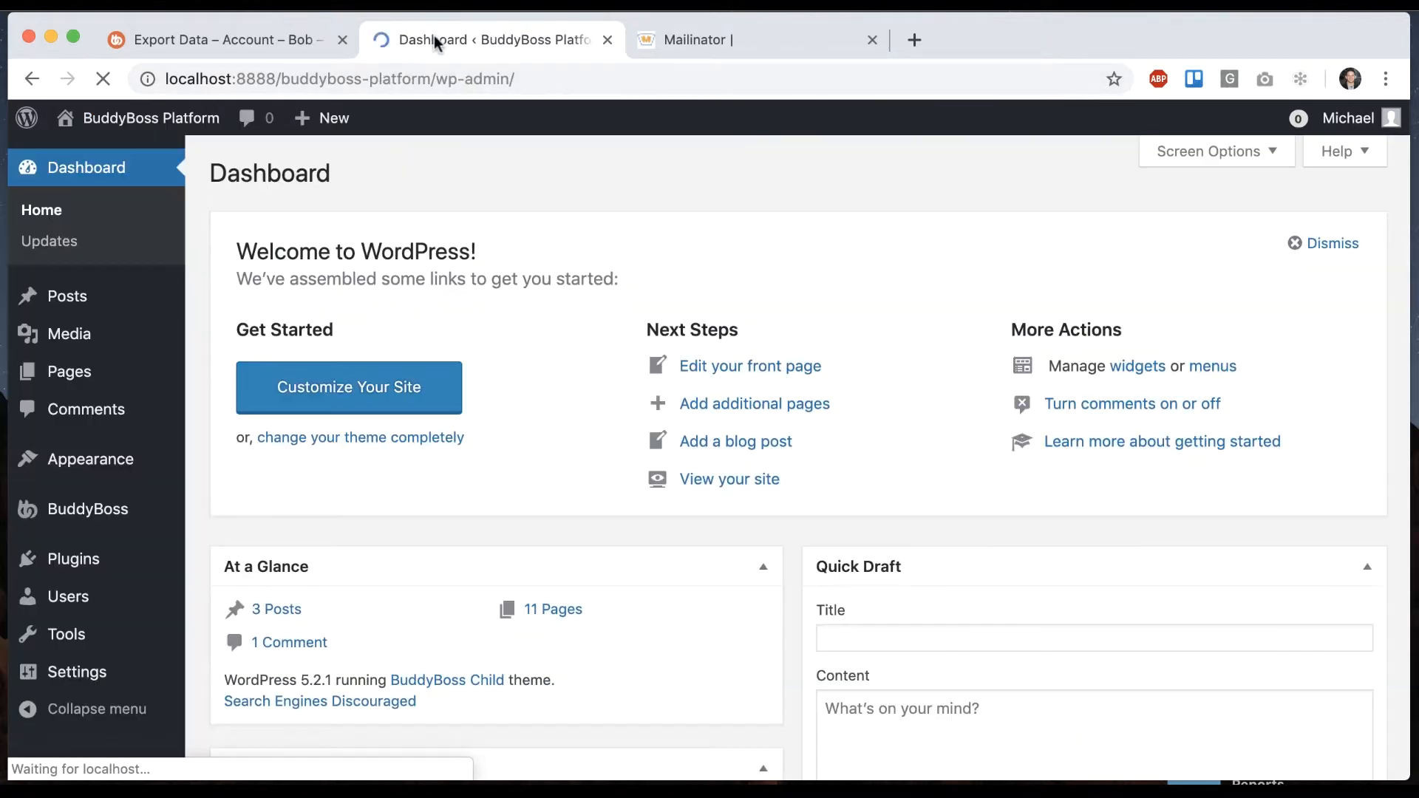
pyautogui.moveTo(154, 612)
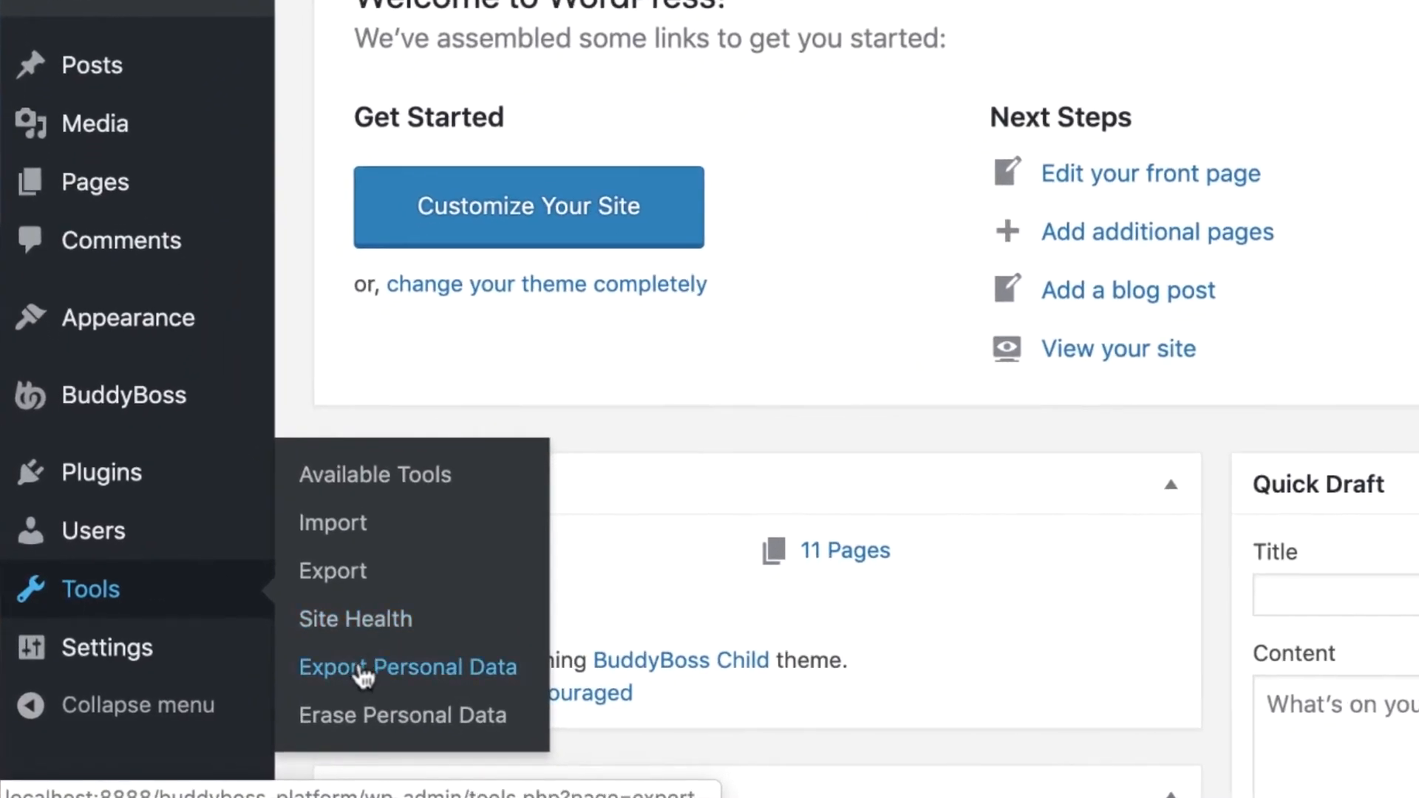
# Open Tools > Export Personal Data to see Bob's confirmed request
pyautogui.click(408, 667)
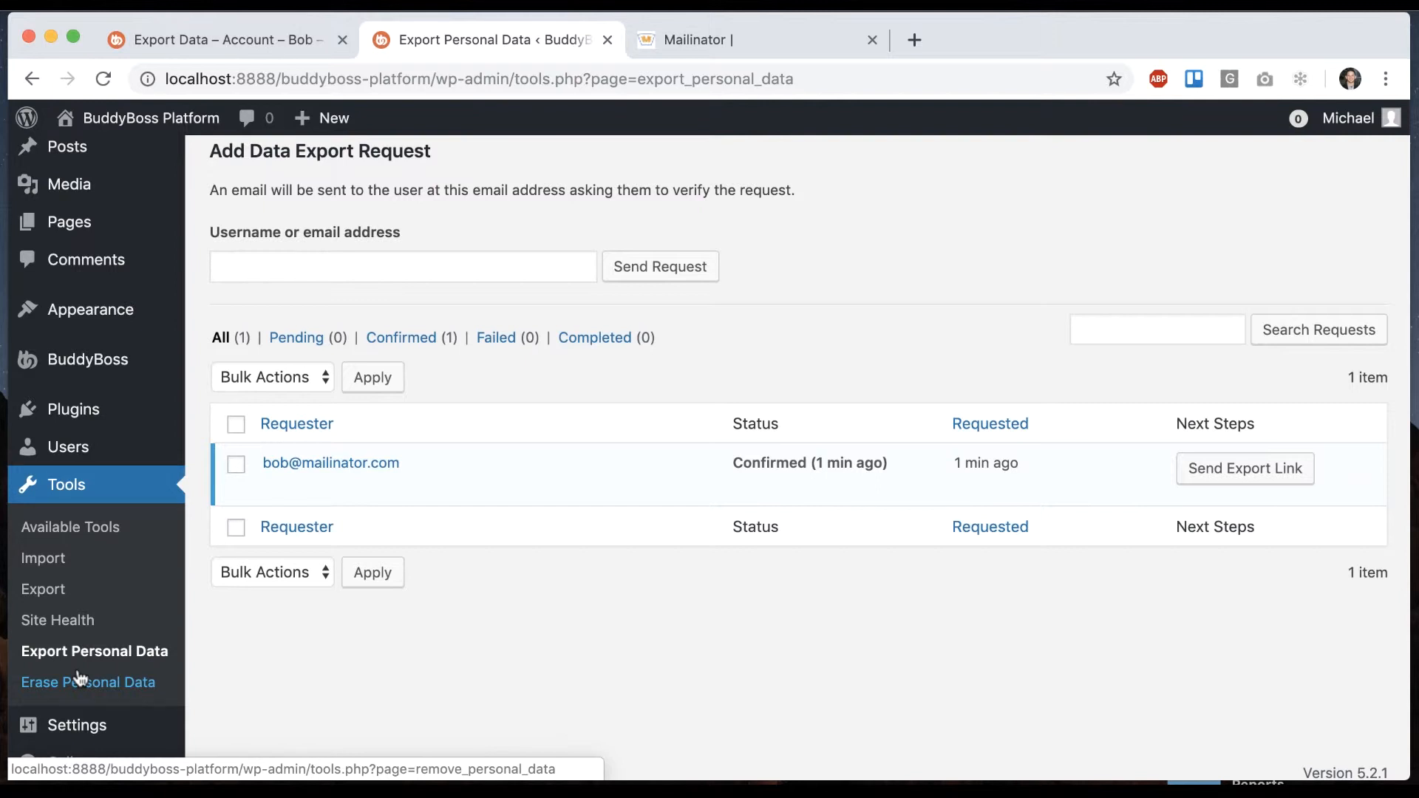
pyautogui.moveTo(96, 681)
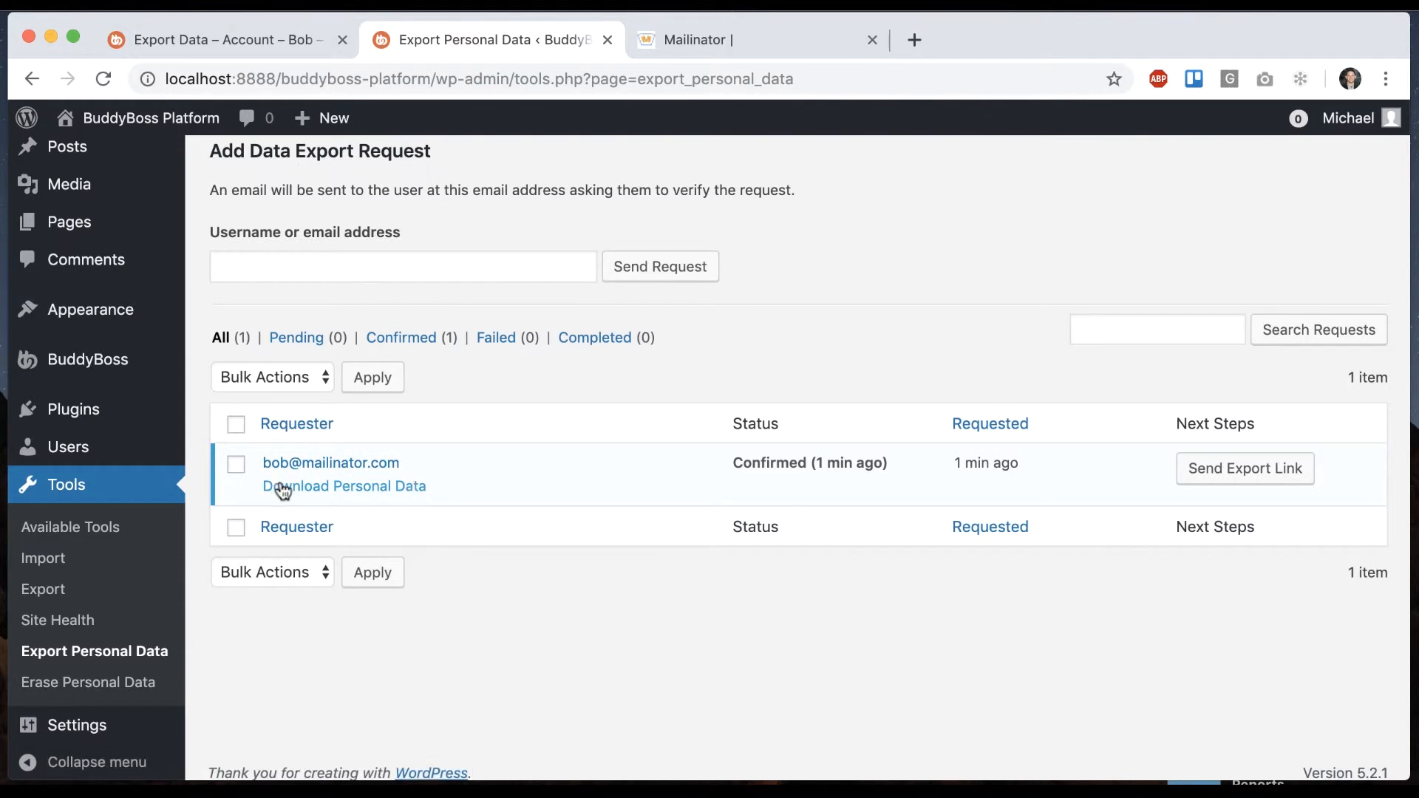
# Download Bob's personal data, send him the export link, and preview the report
pyautogui.click(343, 486)
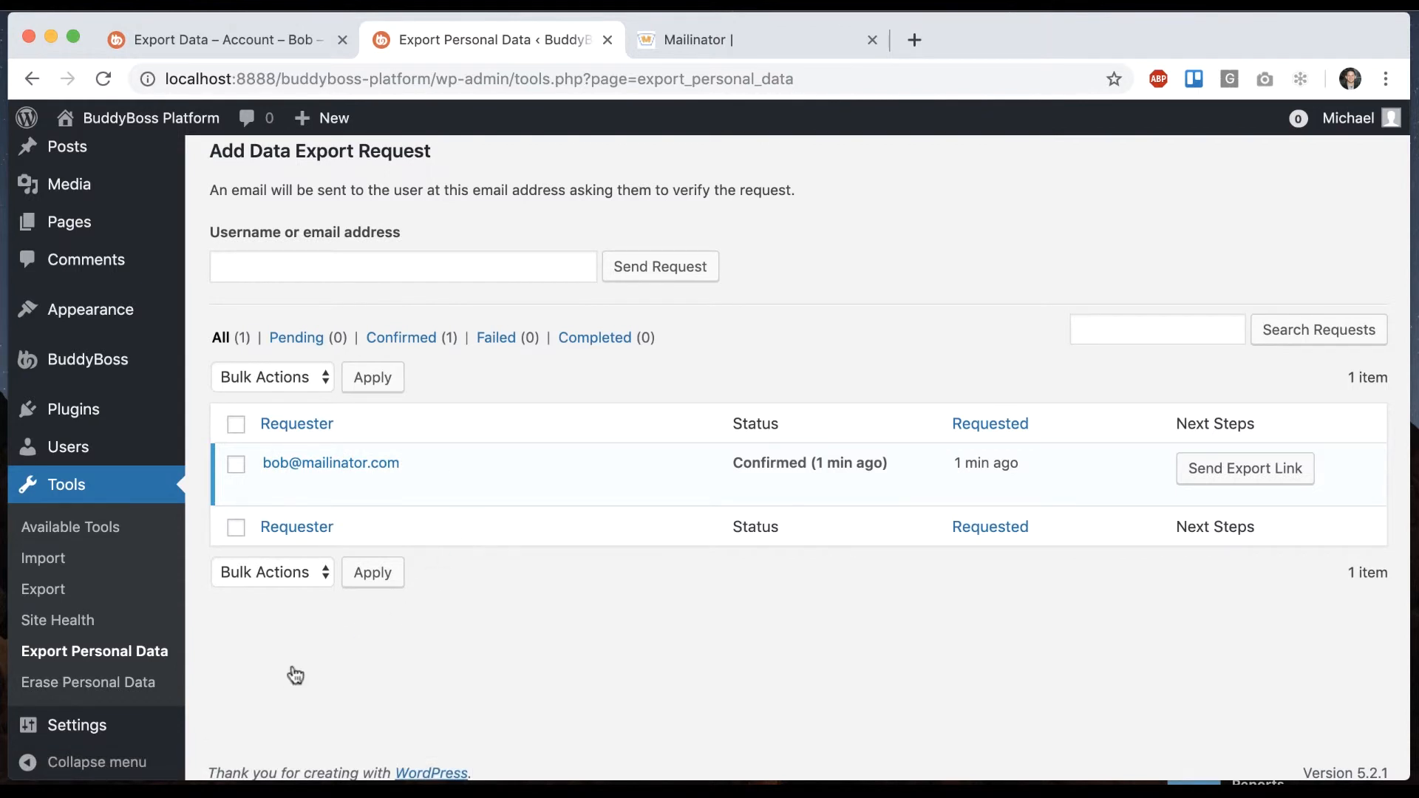
pyautogui.click(1243, 468)
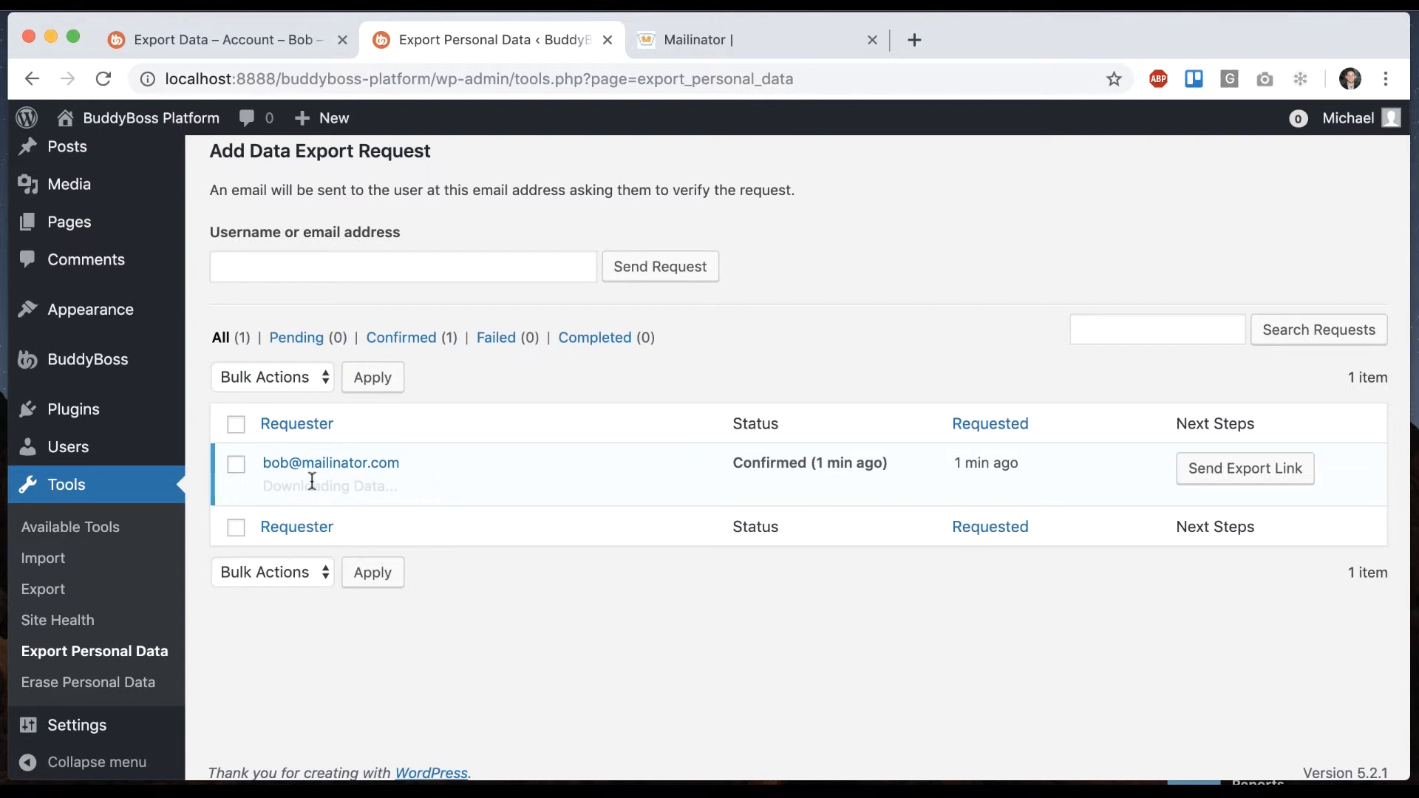
pyautogui.click(1245, 469)
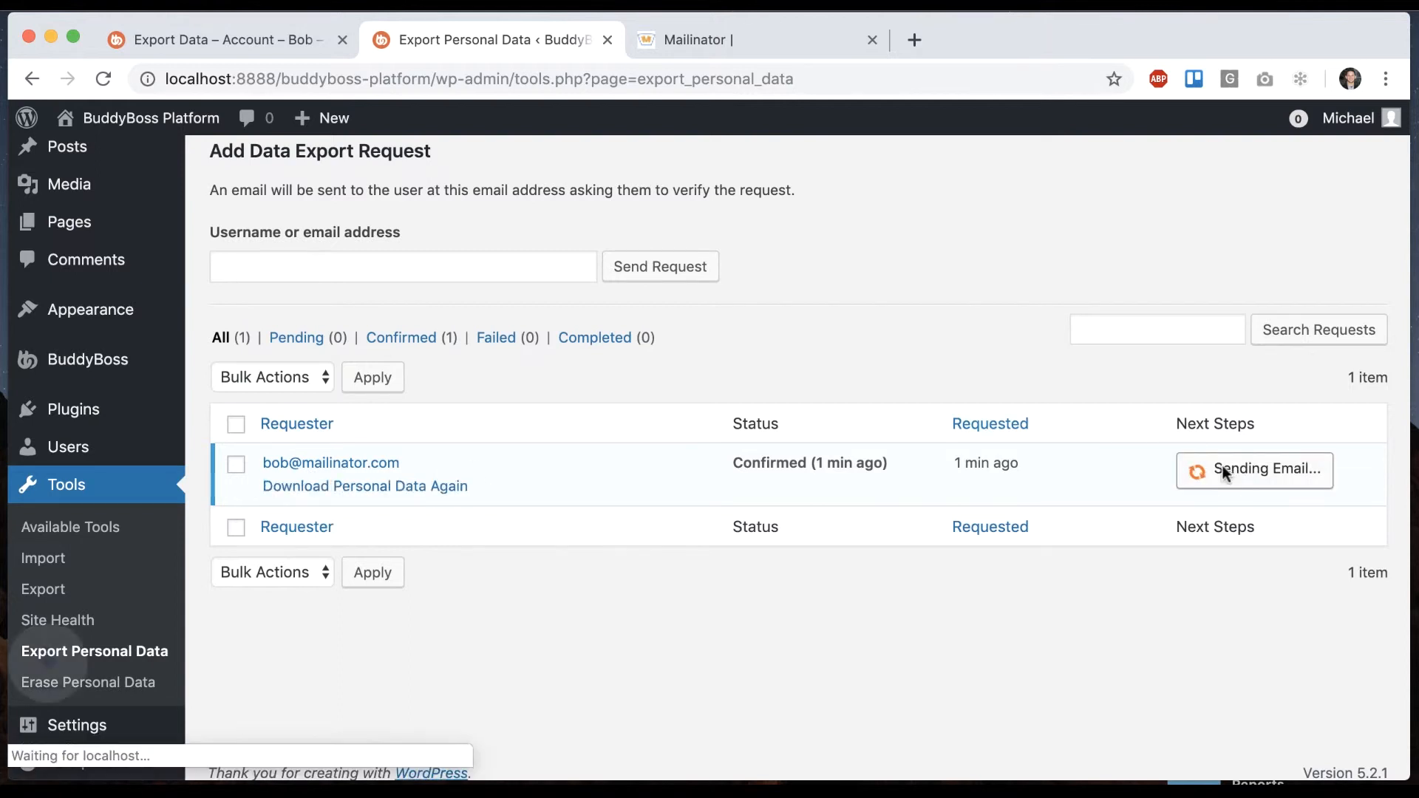
pyautogui.click(364, 486)
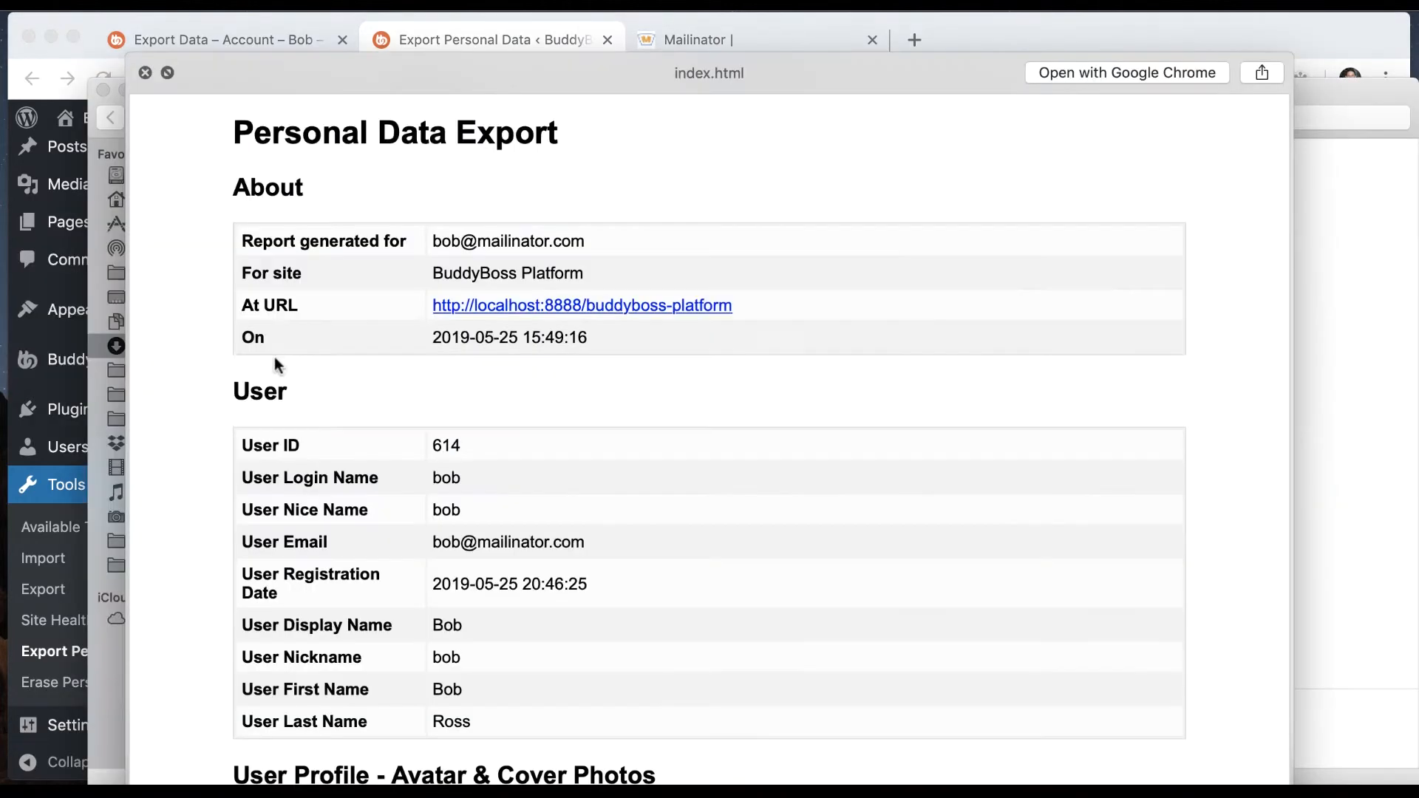
# Scroll through the downloaded report's site and user details in Quick Look
pyautogui.scroll(-3)
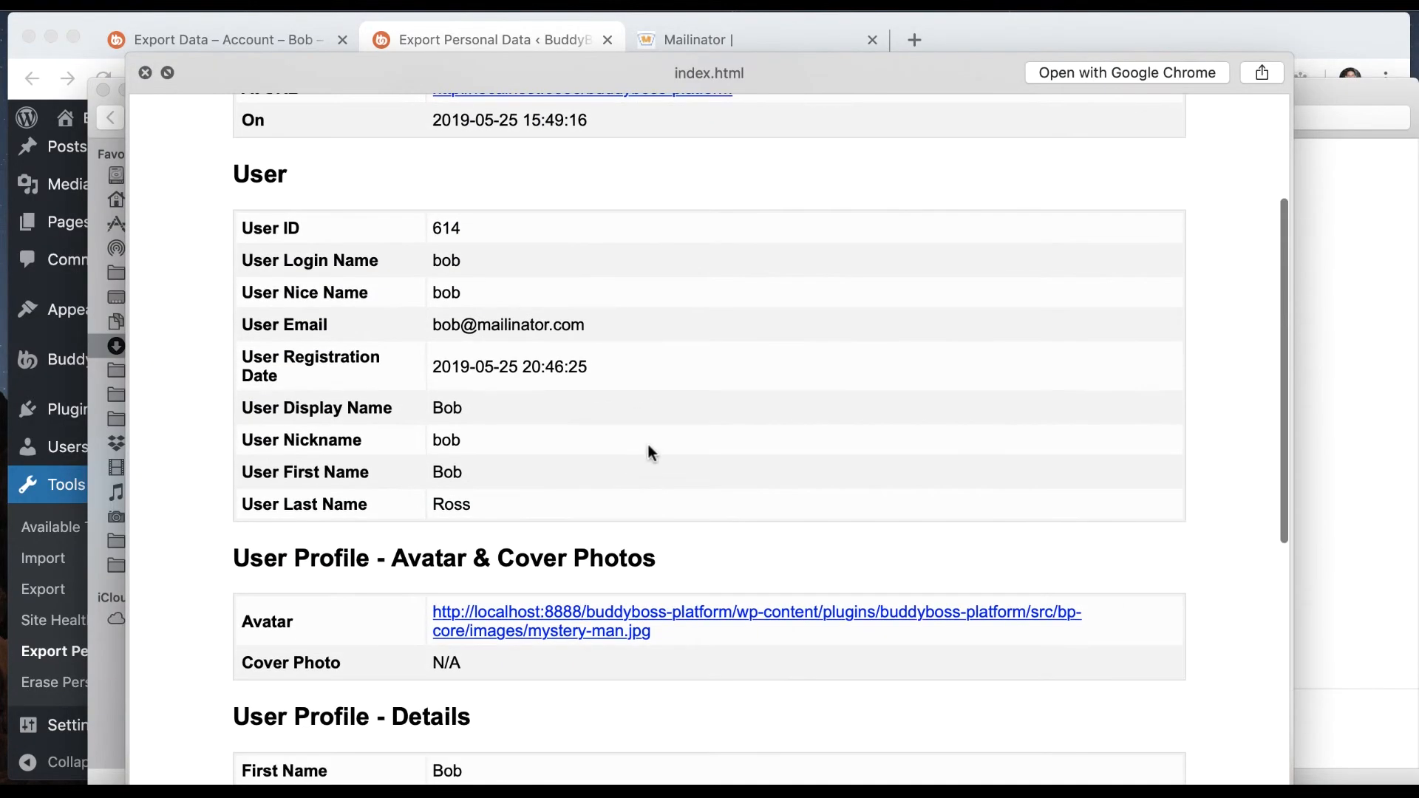
pyautogui.scroll(-3)
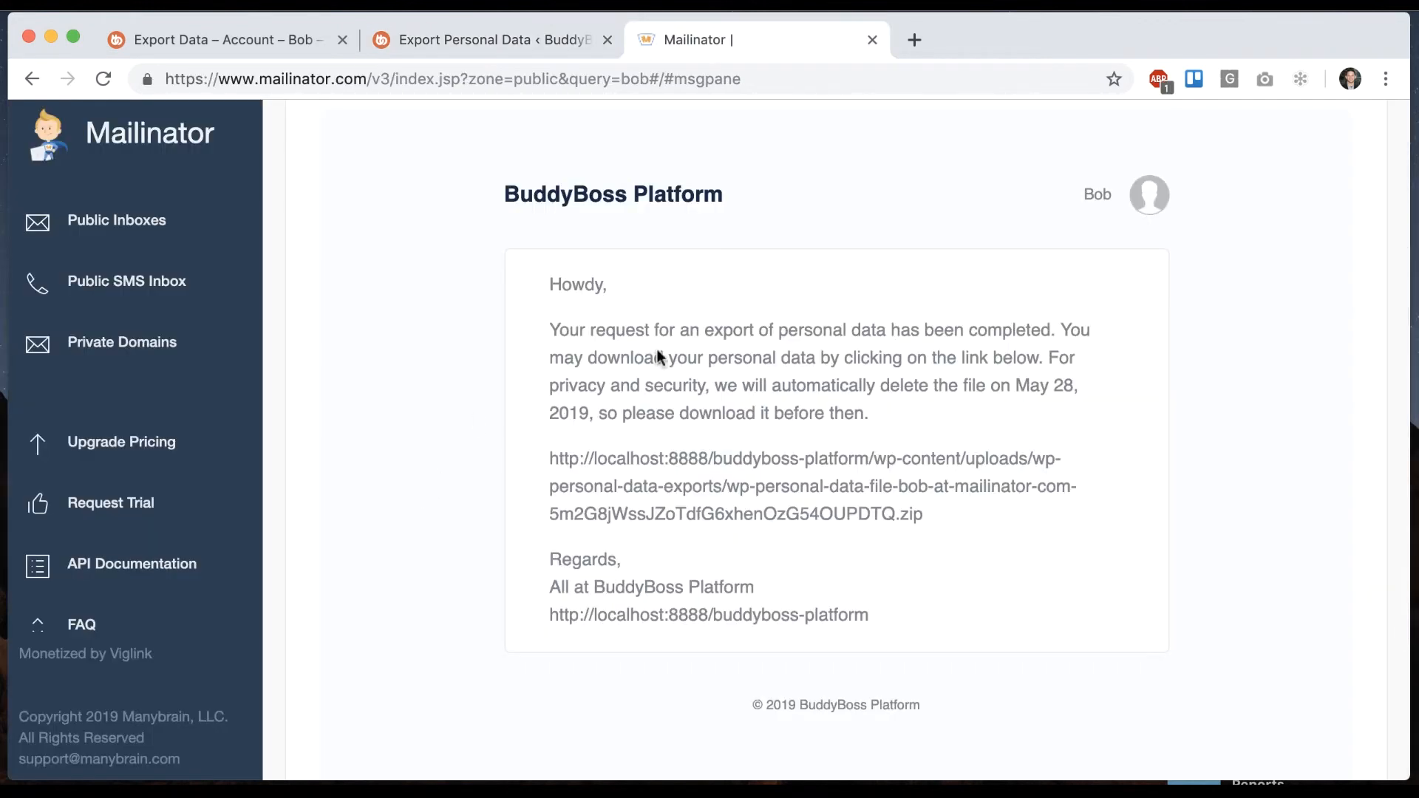
pyautogui.moveTo(795, 353)
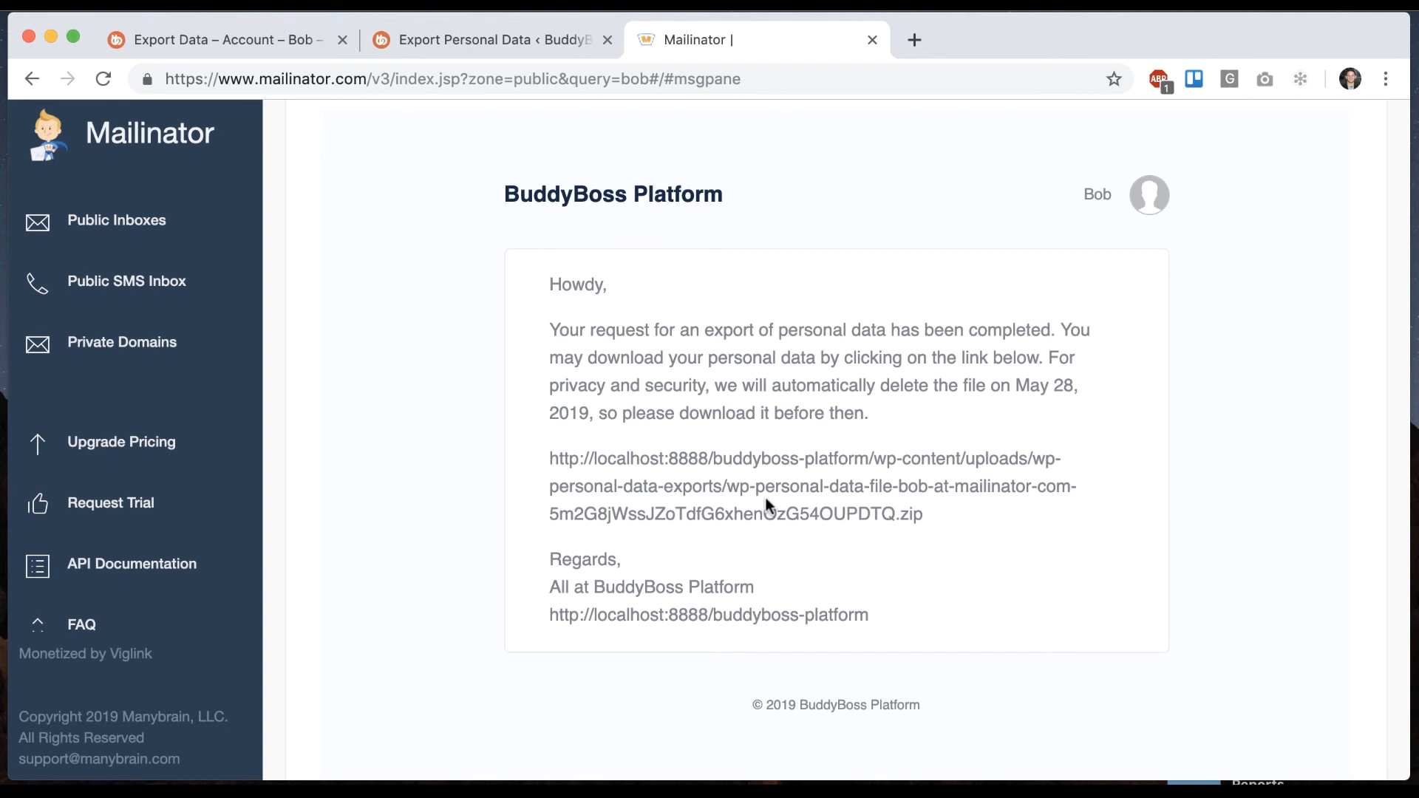
pyautogui.moveTo(478, 480)
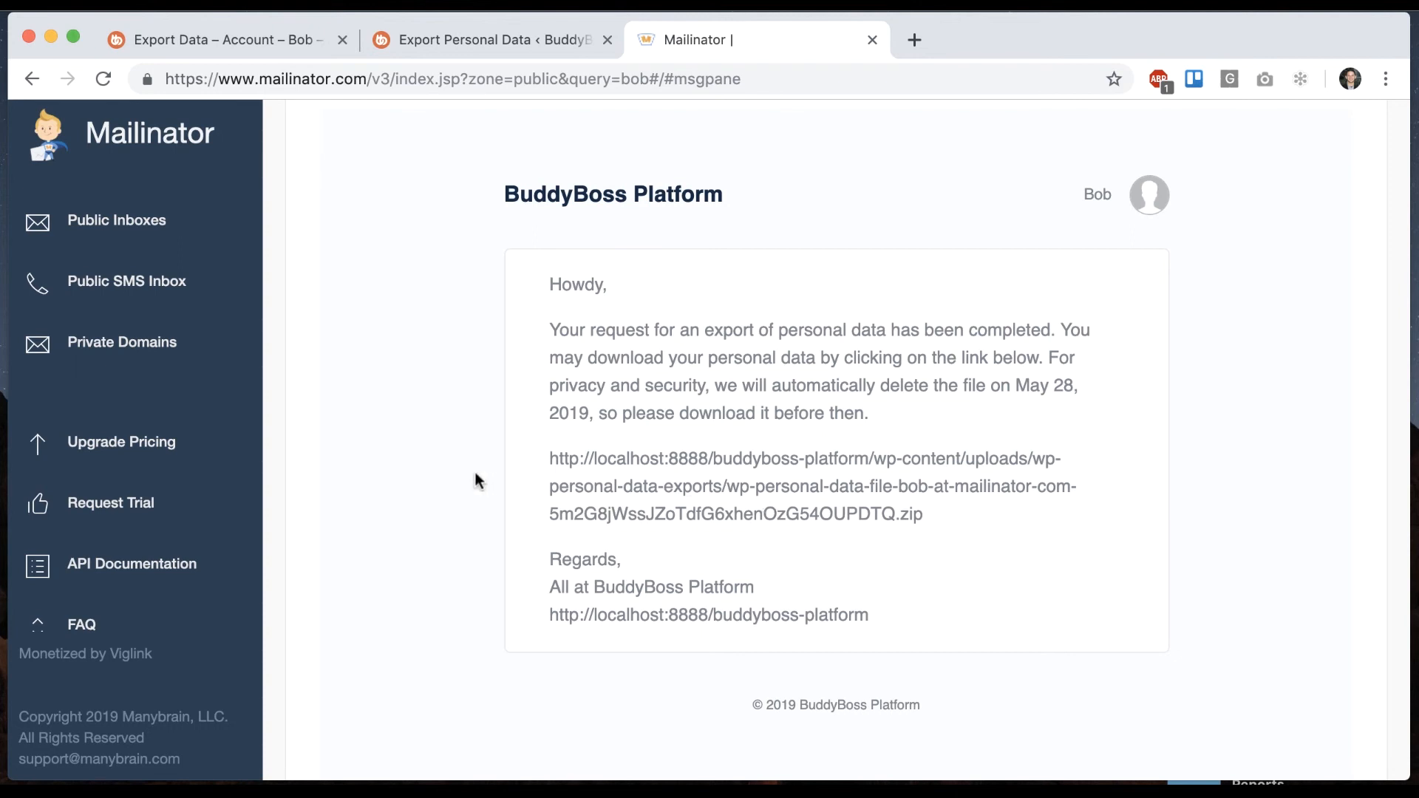